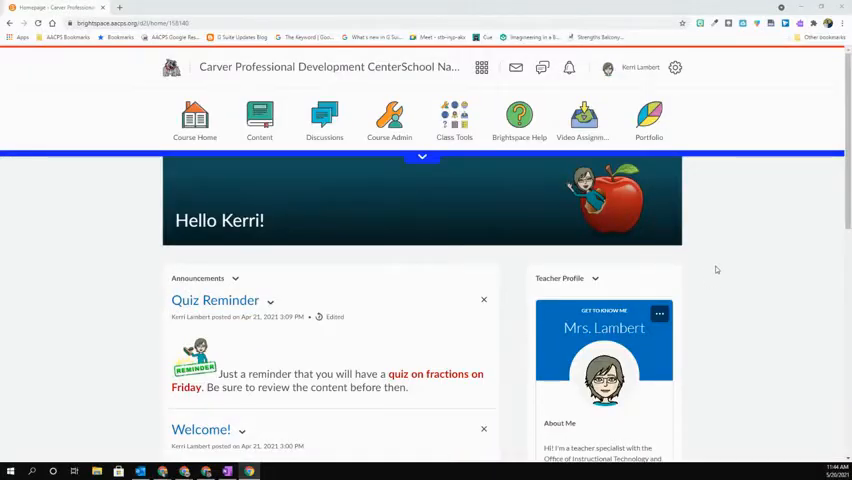
mouse_move(731, 250)
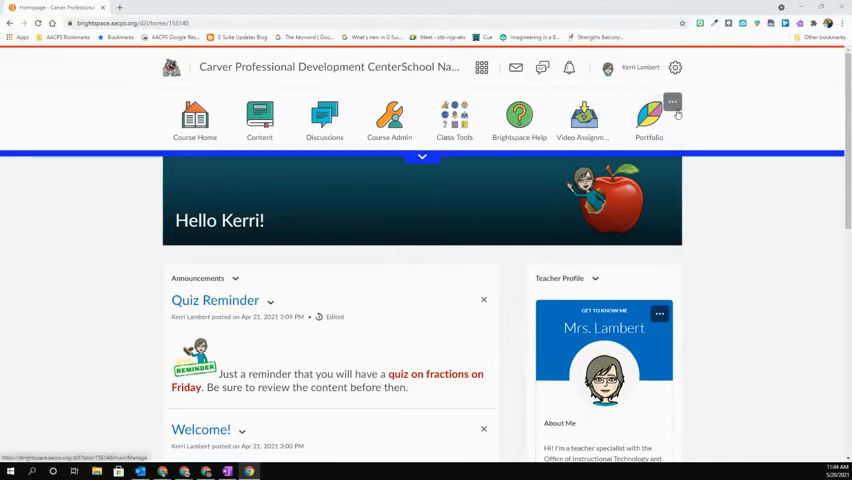
mouse_move(672, 103)
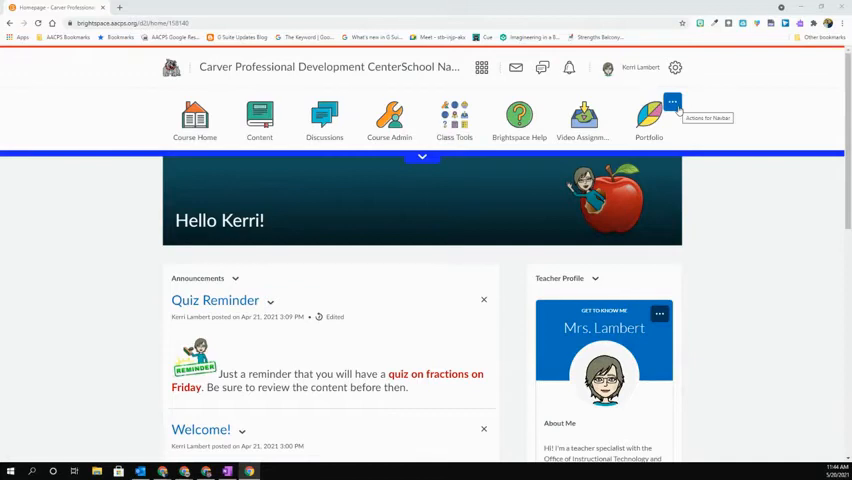
Open the course navbar's '...' actions menu on the course homepage.
click(672, 102)
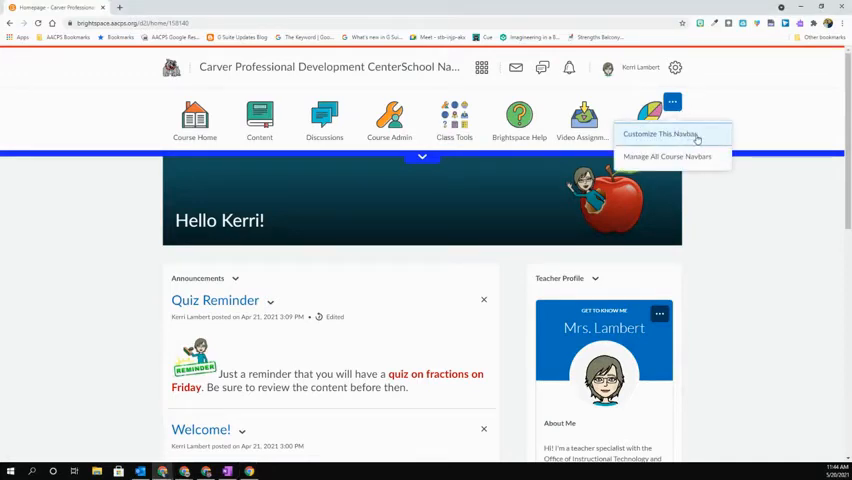
Customize this navbar by working on an active copy of the shared navbar.
click(659, 133)
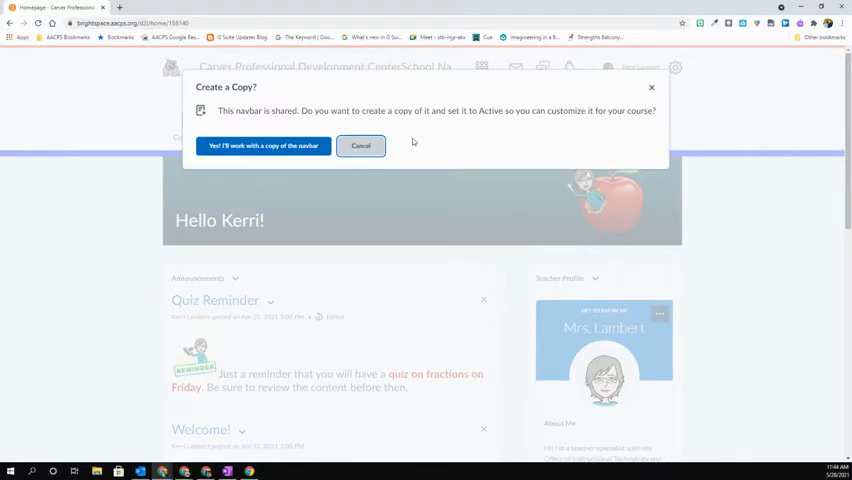
mouse_move(325, 90)
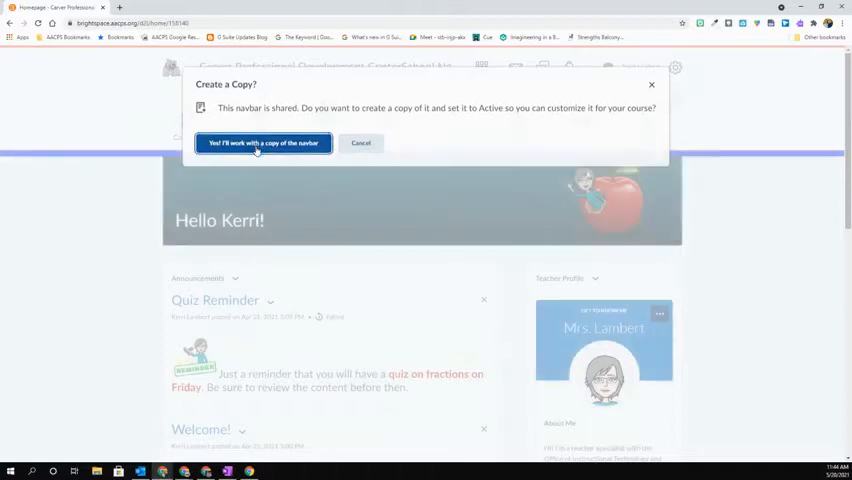
click(262, 143)
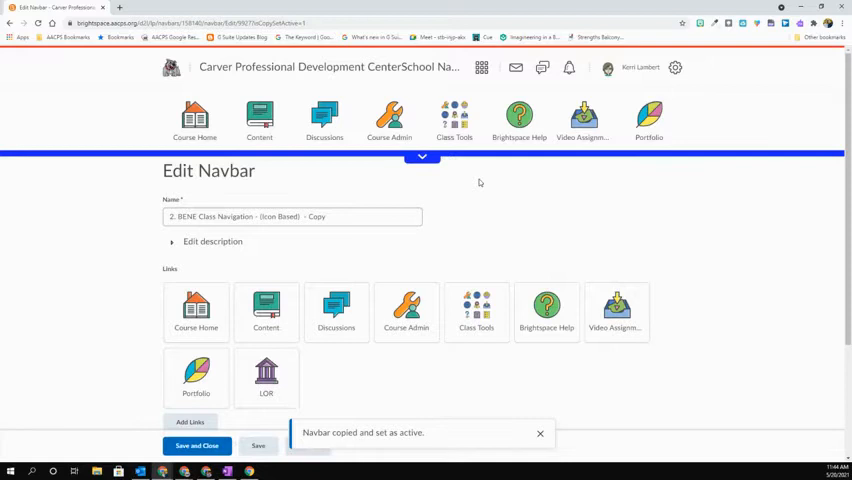
Rename the copied navbar to 'Carver NavBar' on the Edit Navbar page.
scroll(down, 3)
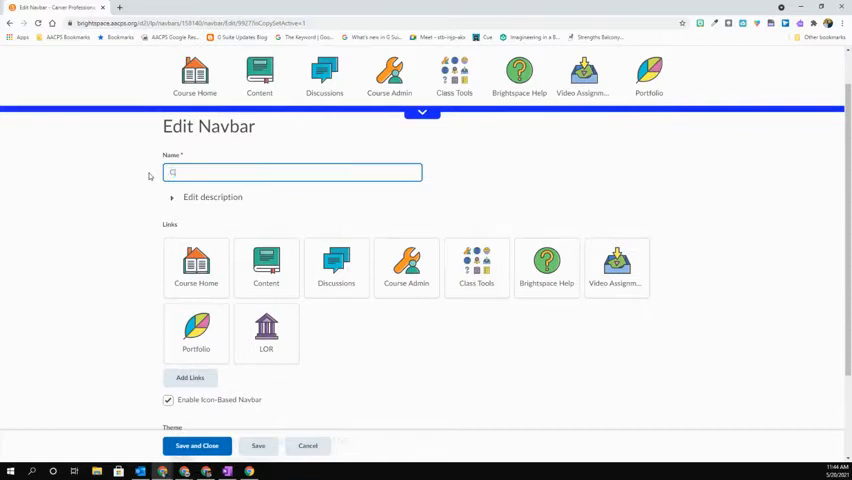
text(Carver Nav)
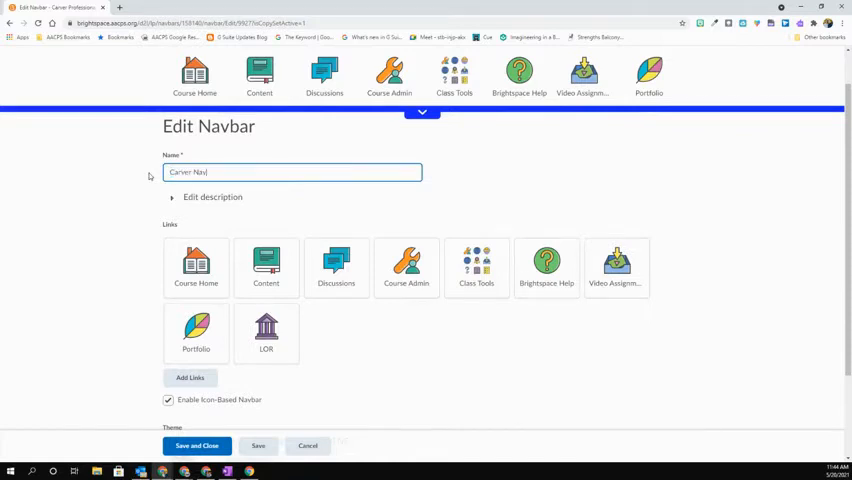
scroll(down, 3)
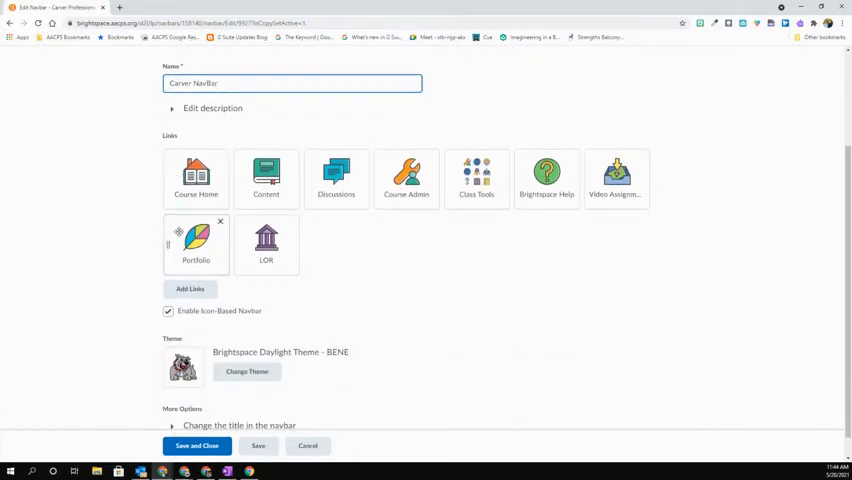
mouse_move(512, 247)
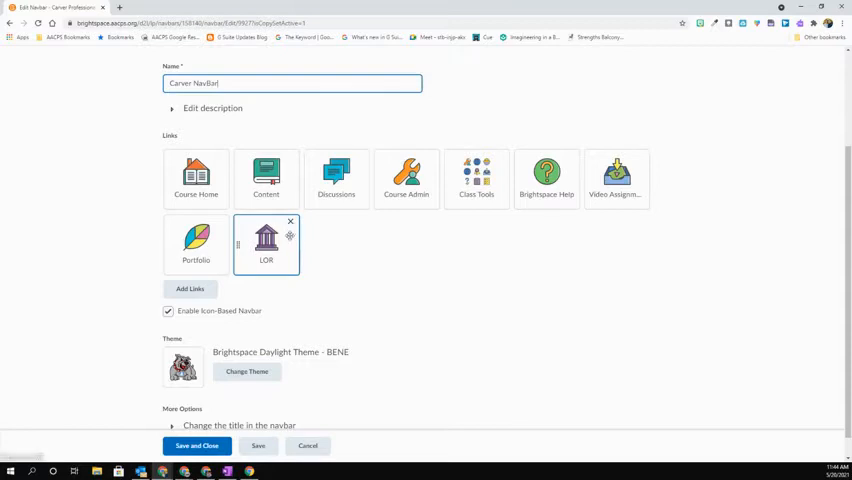
mouse_move(290, 237)
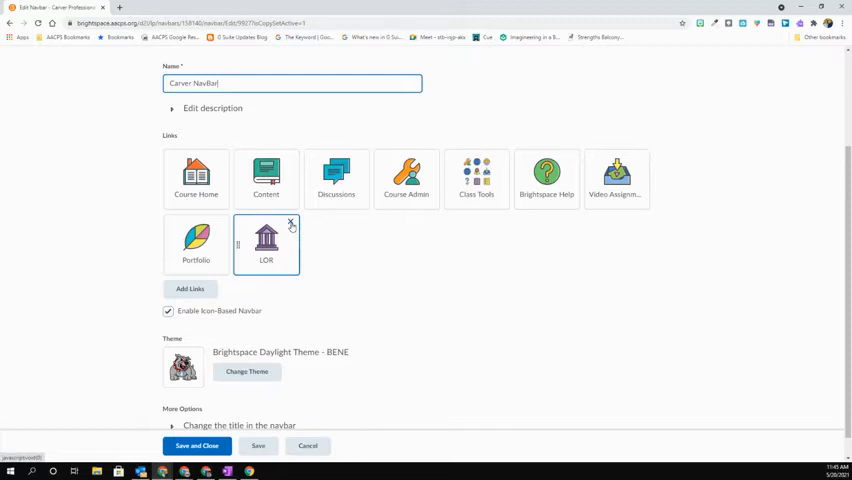
Delete the LOR link tile from the Carver NavBar.
click(290, 223)
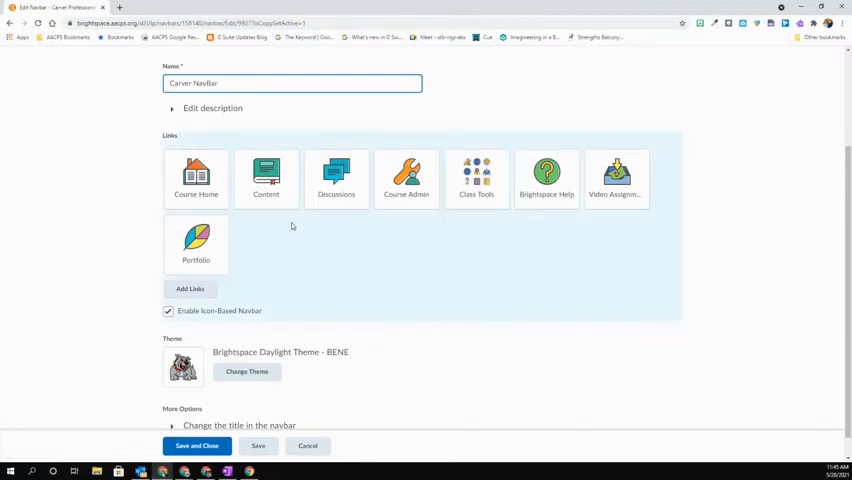
mouse_move(392, 257)
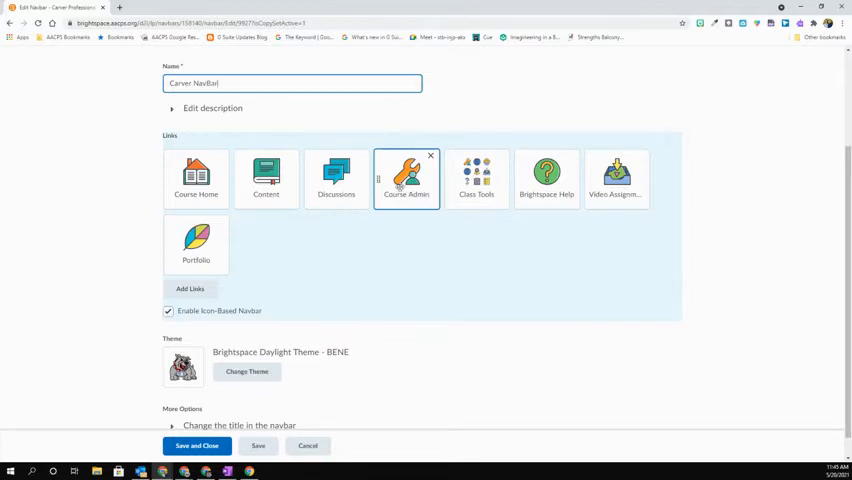
mouse_move(477, 180)
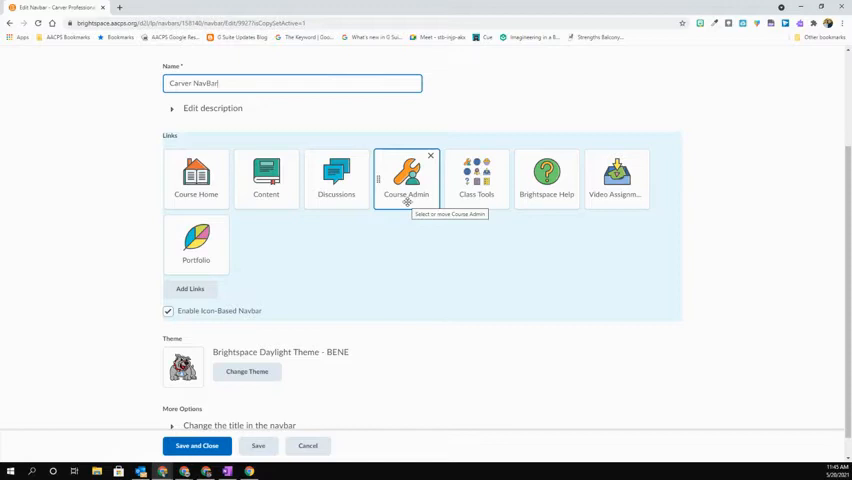
mouse_move(213, 306)
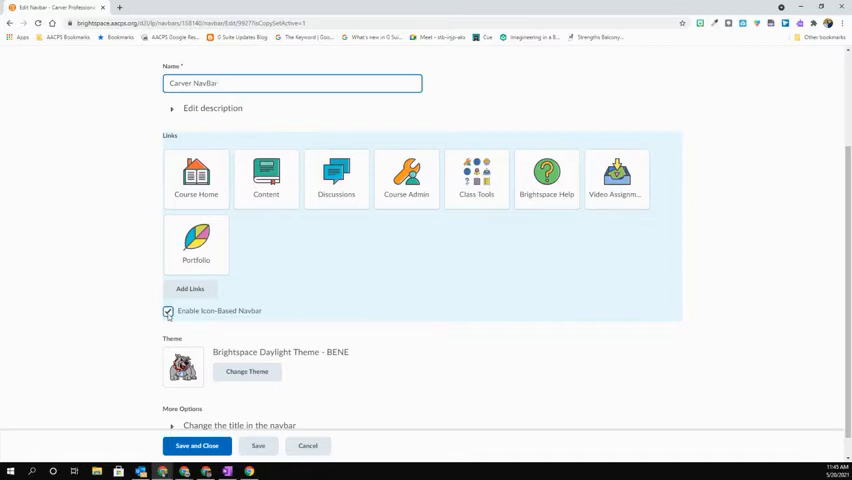
click(168, 311)
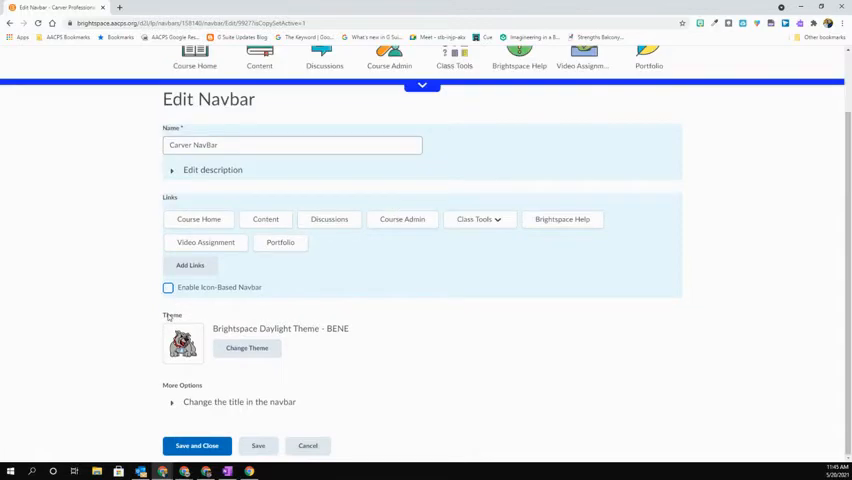
click(168, 287)
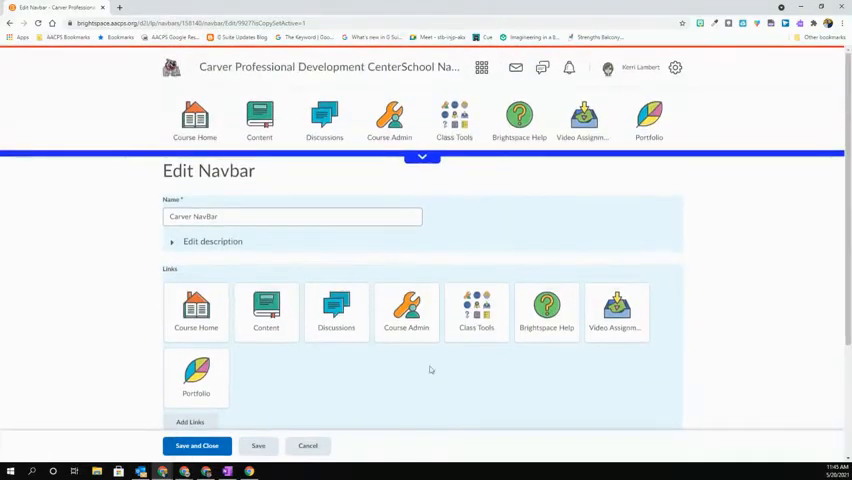
scroll(down, 3)
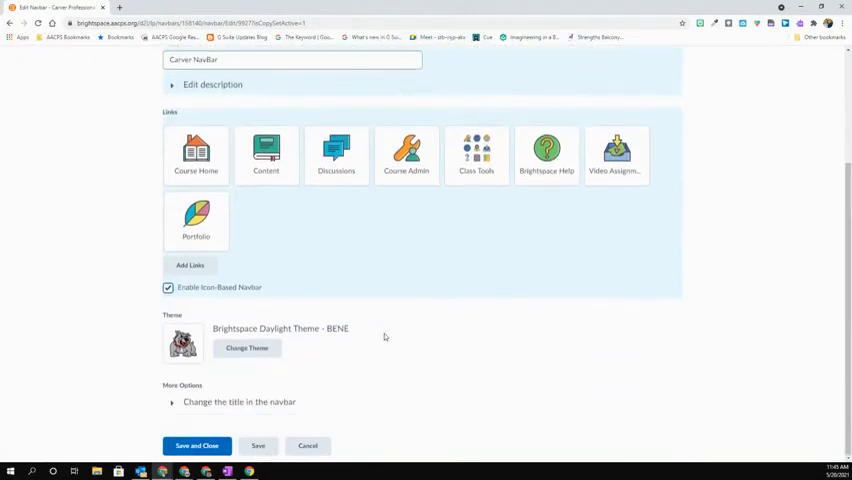
scroll(up, 3)
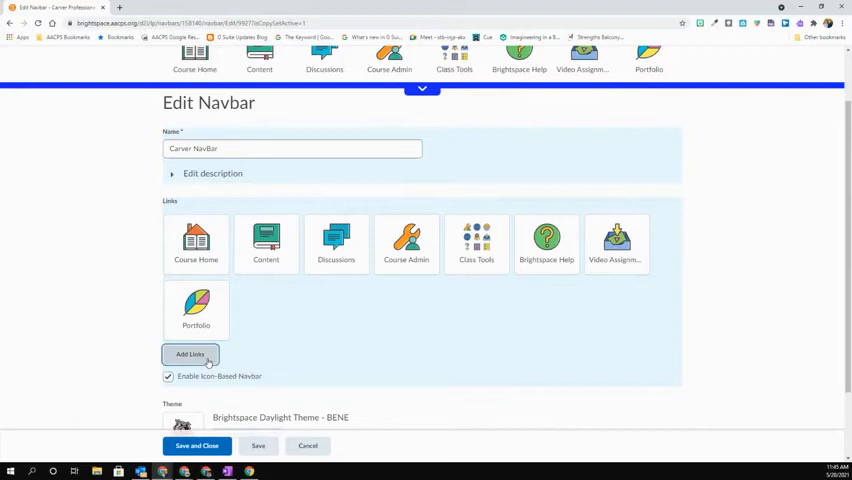
In Add Links, tick Announcements among the 53 system links.
click(189, 354)
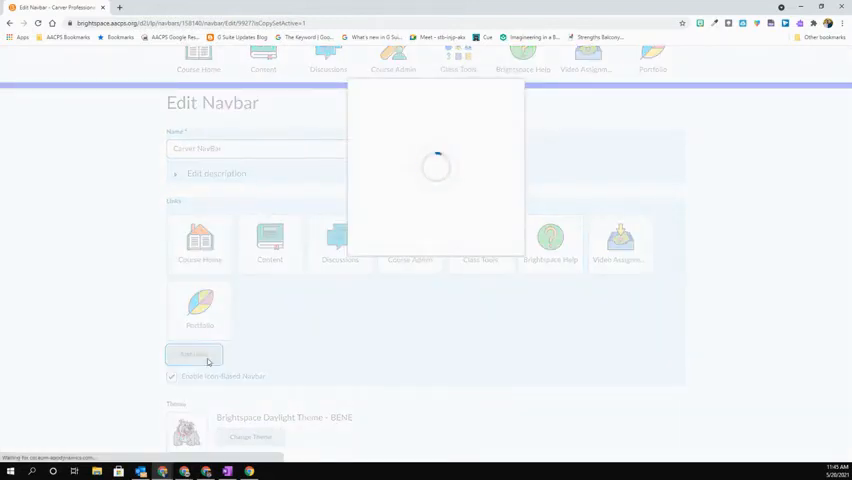
click(194, 354)
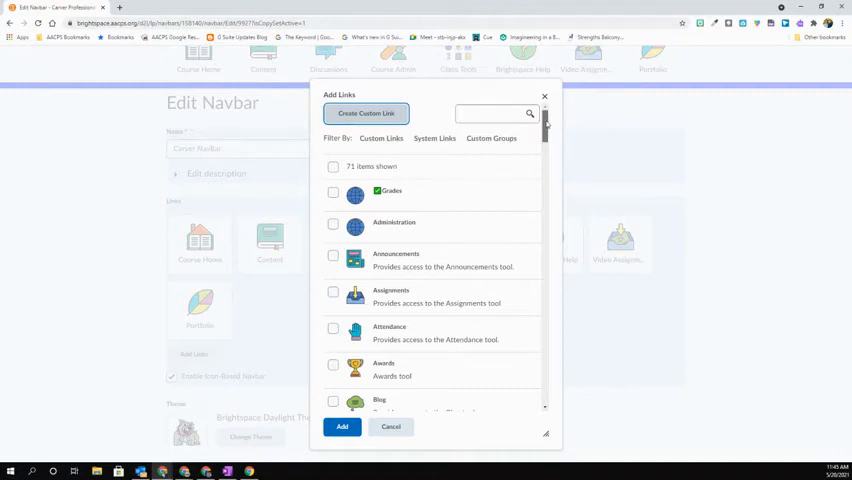
scroll(down, 3)
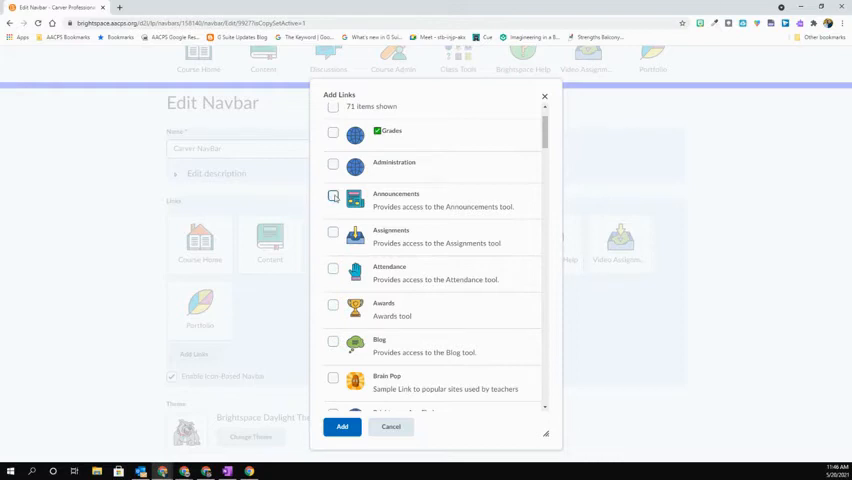
click(332, 196)
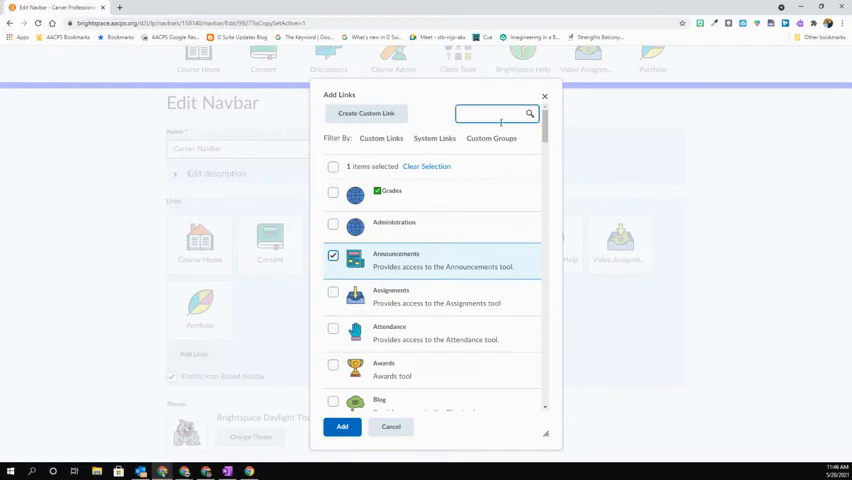
click(434, 139)
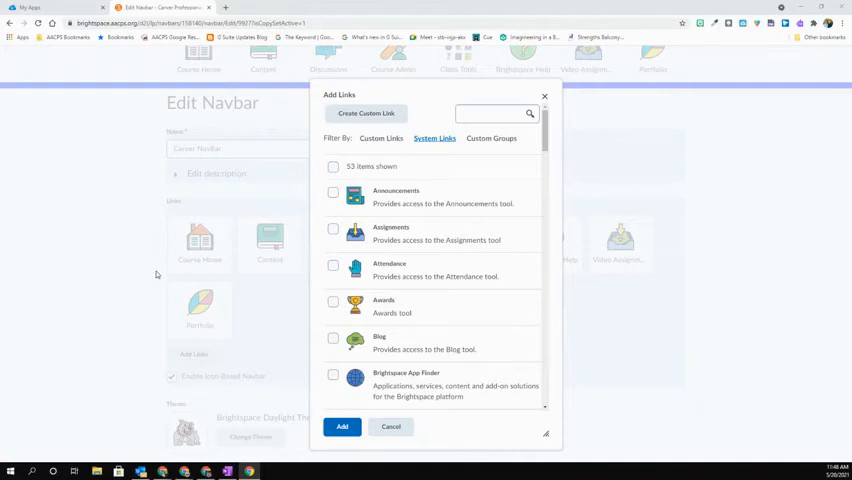
mouse_move(406, 185)
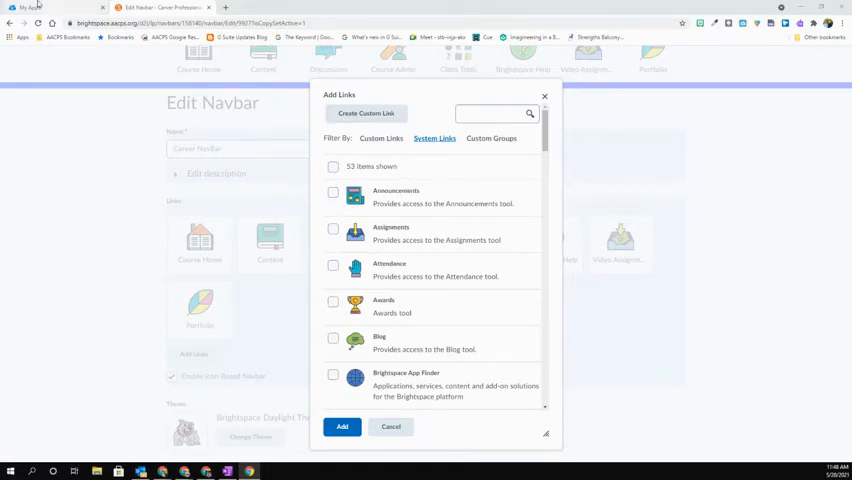
Switch to the ClassLink My Apps browser tab.
click(27, 8)
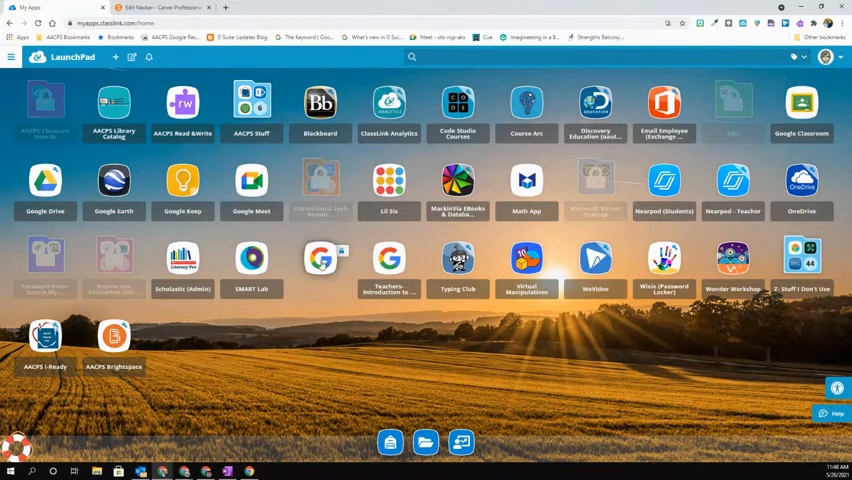
Open the Student Intro to Digital Tools site and select its web address.
click(389, 258)
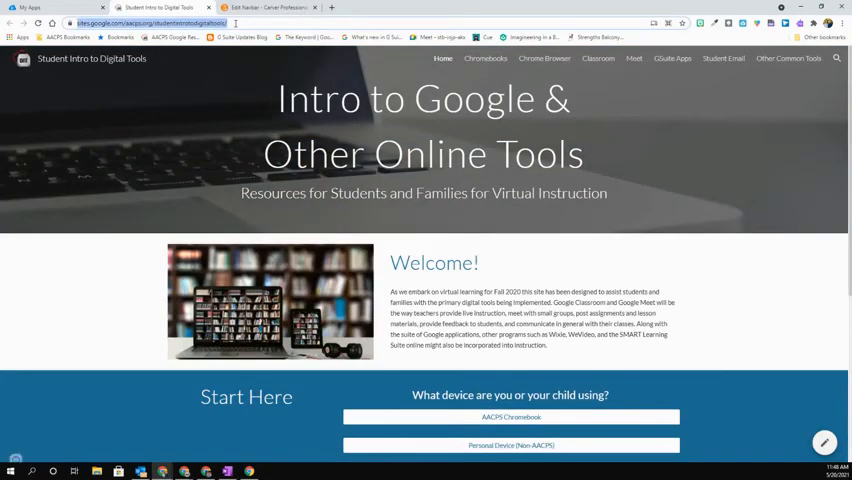
click(267, 8)
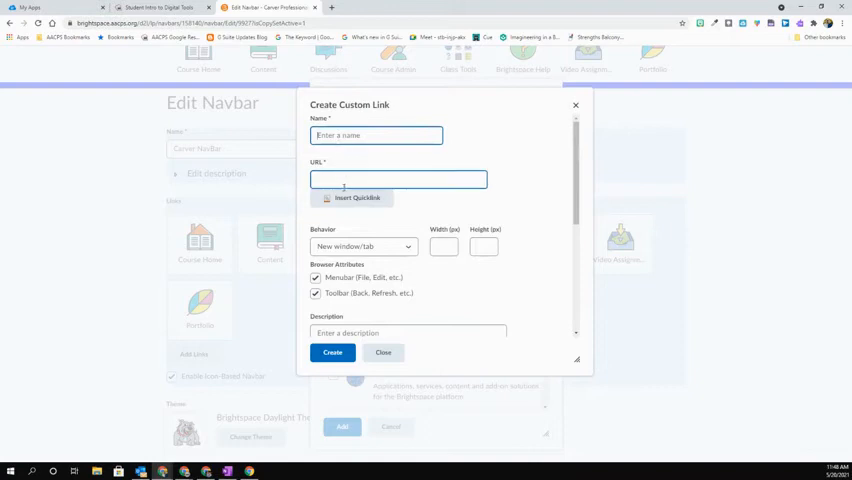
Create custom link 'Student Help Page' pointing to google.com/aacps.org/studentintrotodigitaltools/.
text(google.com/aacps.org/studentintrotodigitaltools/)
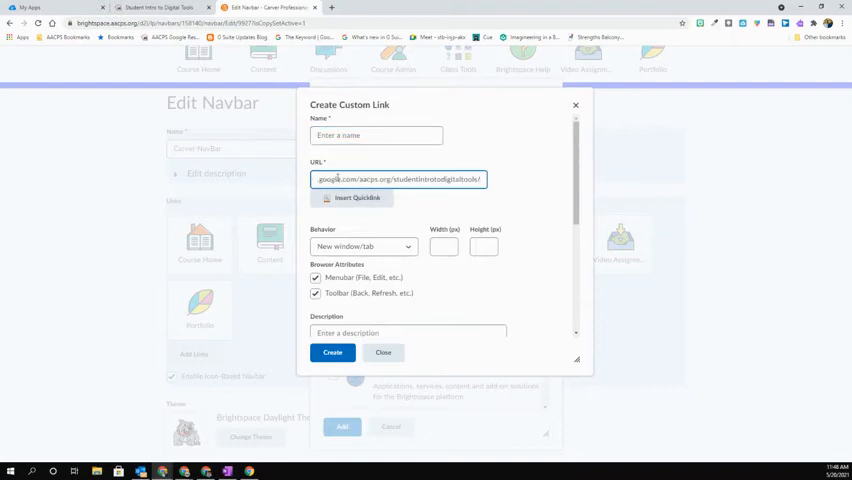
click(376, 135)
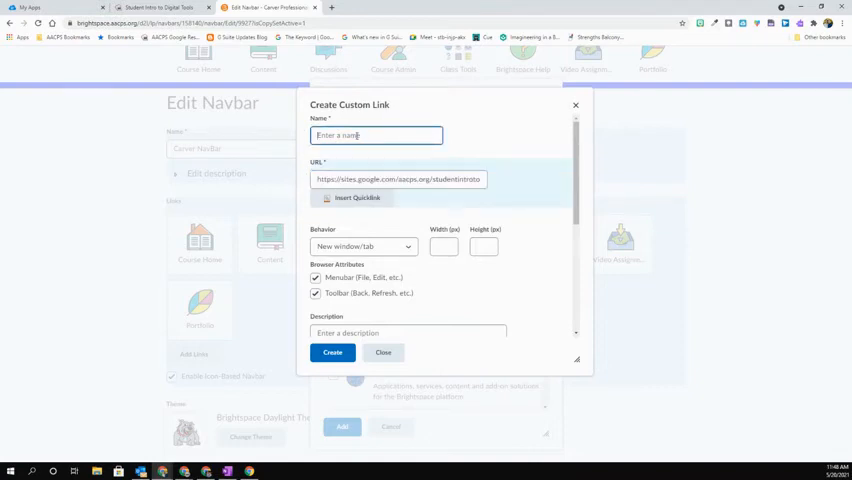
text(Stud)
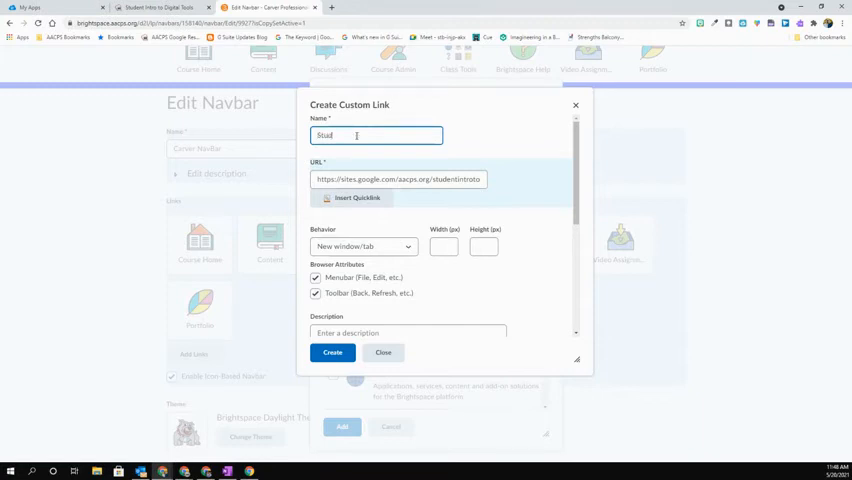
text(Student Help Page)
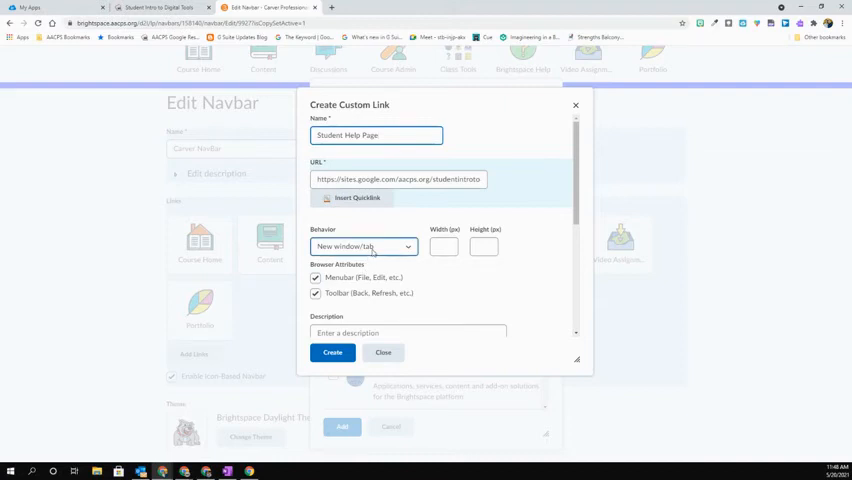
click(443, 247)
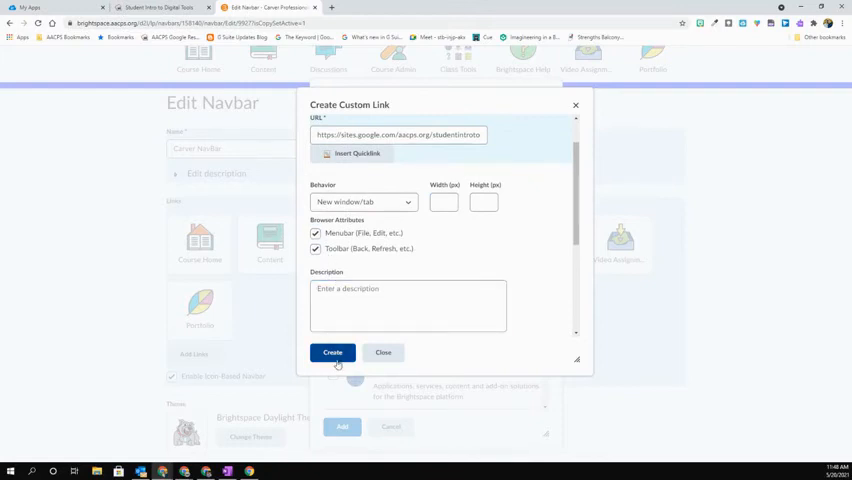
click(332, 352)
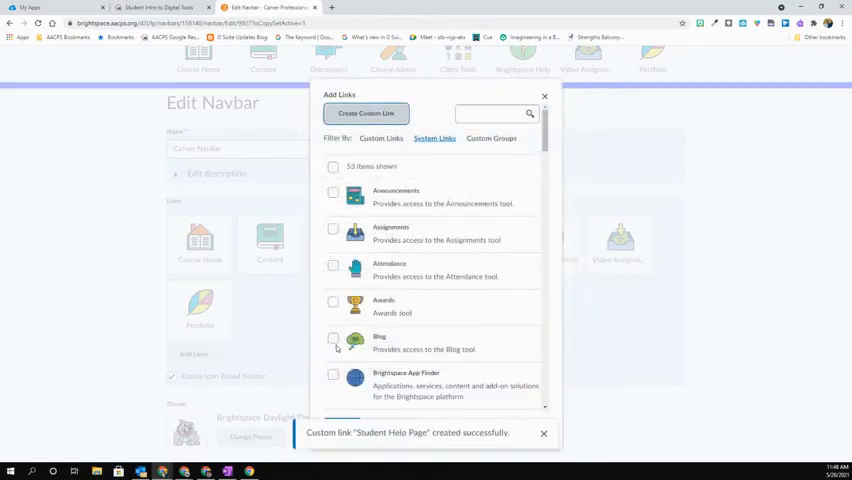
Add the Student Help Page link to the Carver NavBar from Custom Links.
click(380, 138)
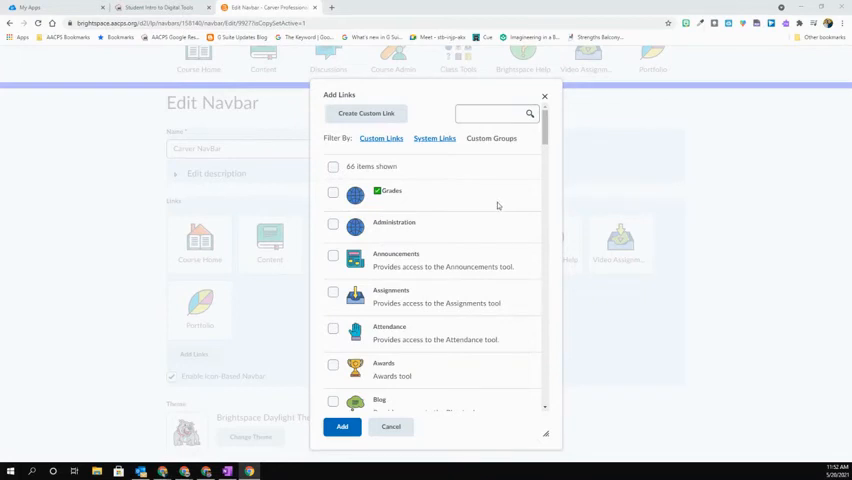
mouse_move(509, 203)
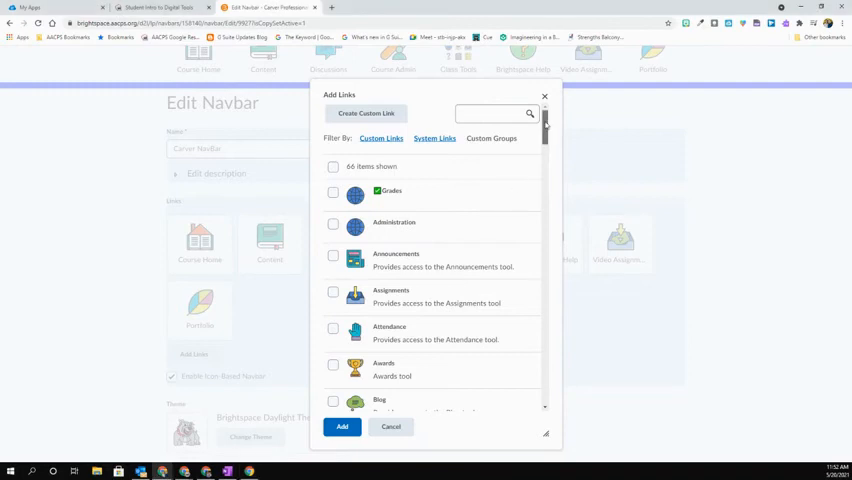
scroll(down, 3)
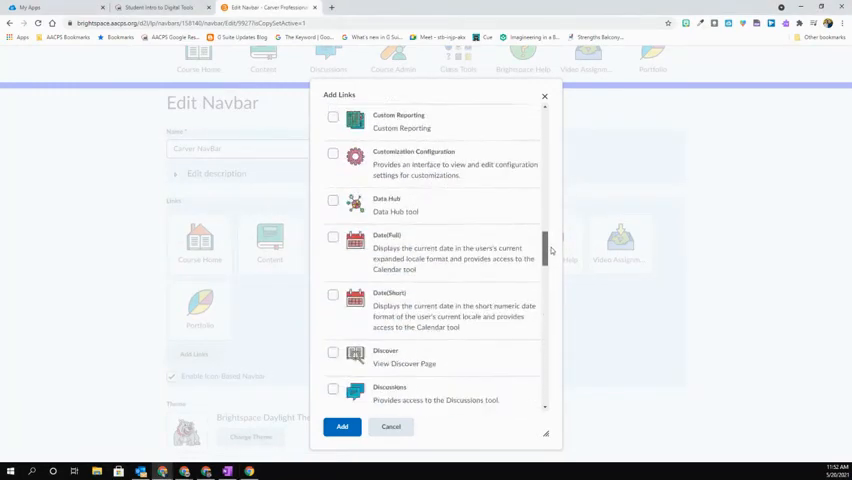
scroll(down, 3)
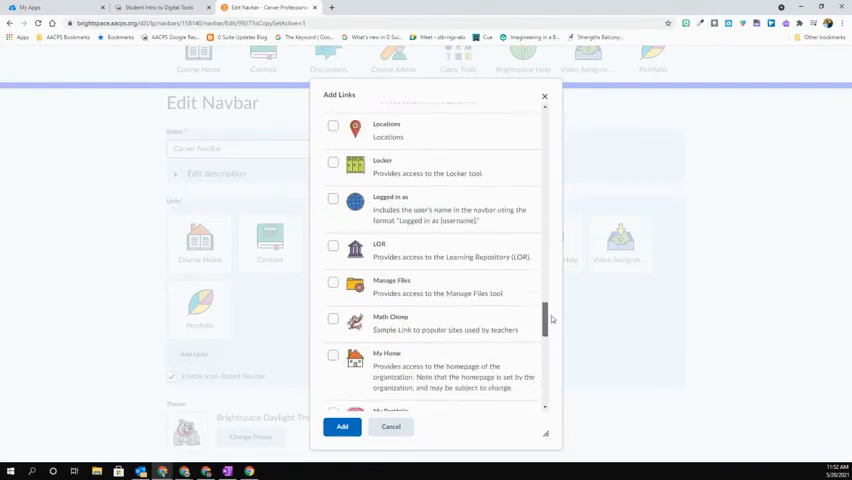
scroll(down, 3)
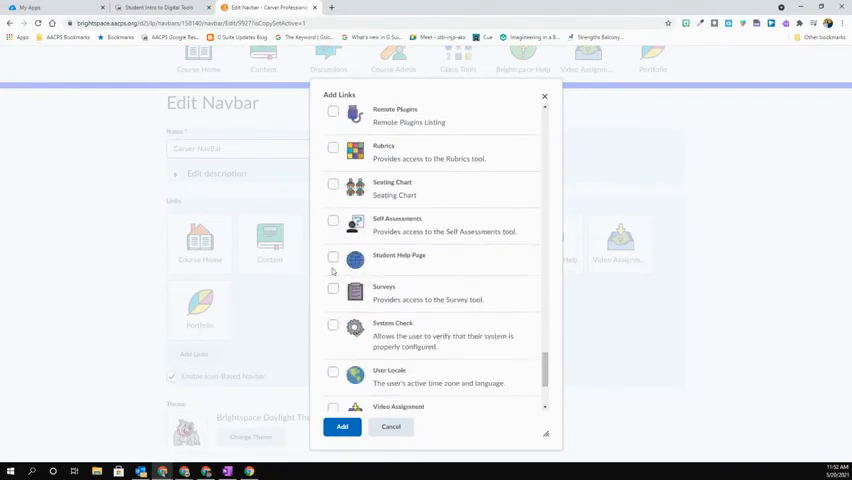
click(332, 258)
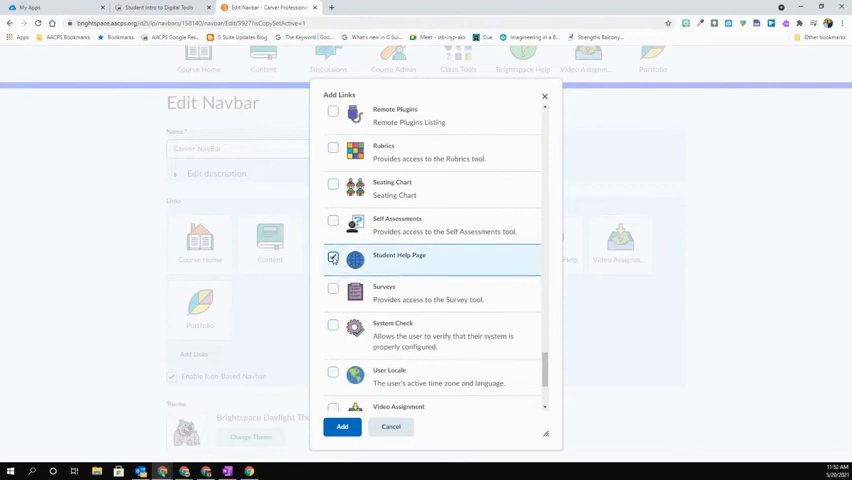
click(342, 427)
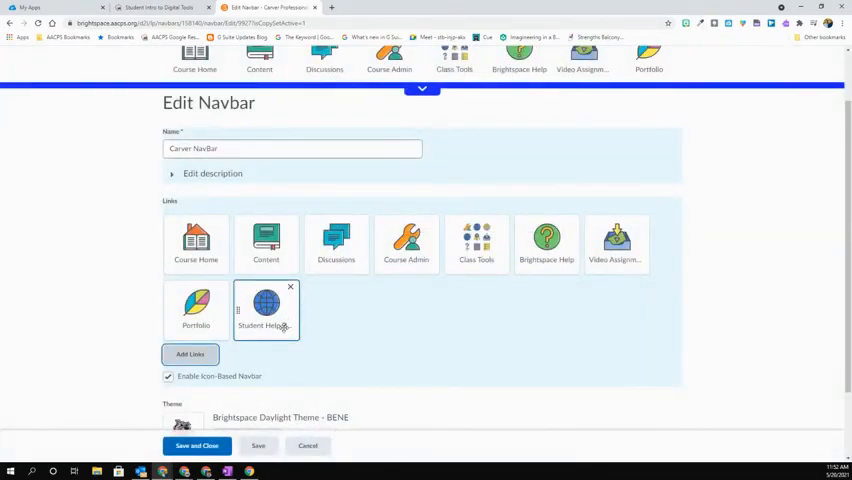
mouse_move(267, 327)
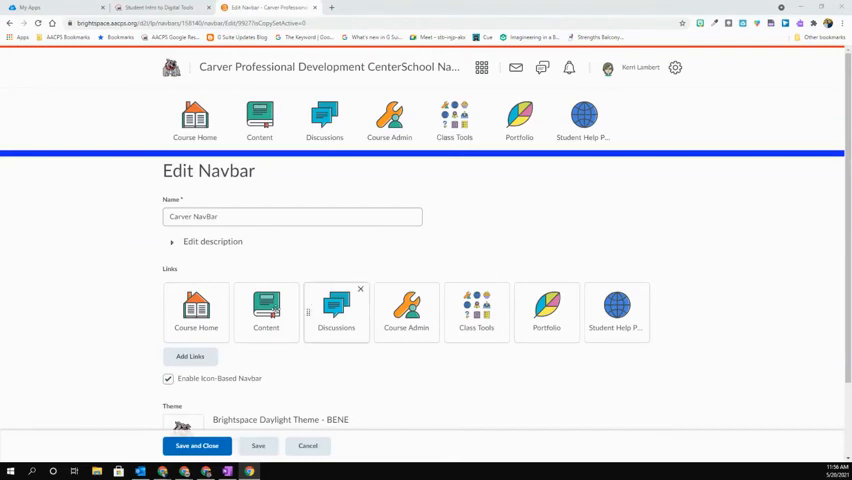
mouse_move(290, 361)
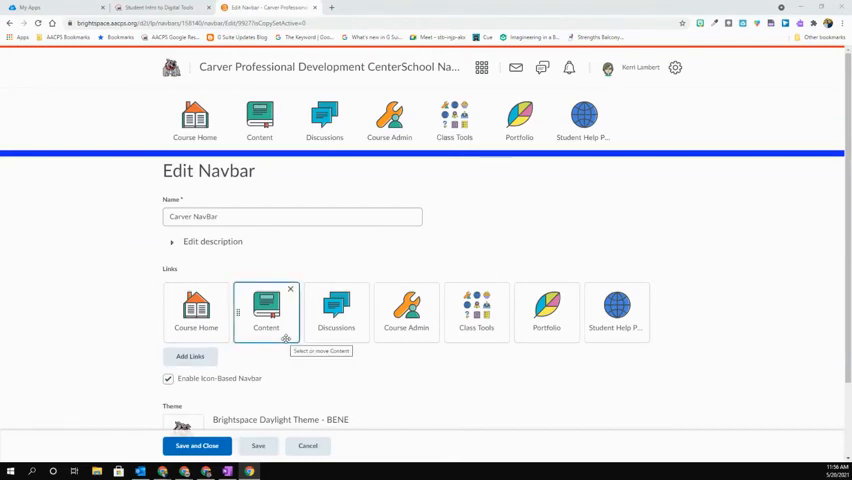
Reorder the links: Course Admin last, Class Tools after Student Help Page.
click(336, 310)
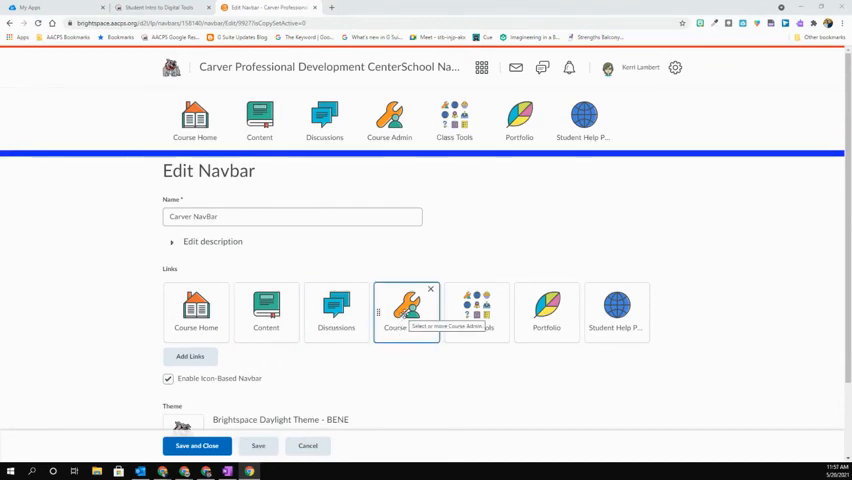
drag(406, 312, 650, 312)
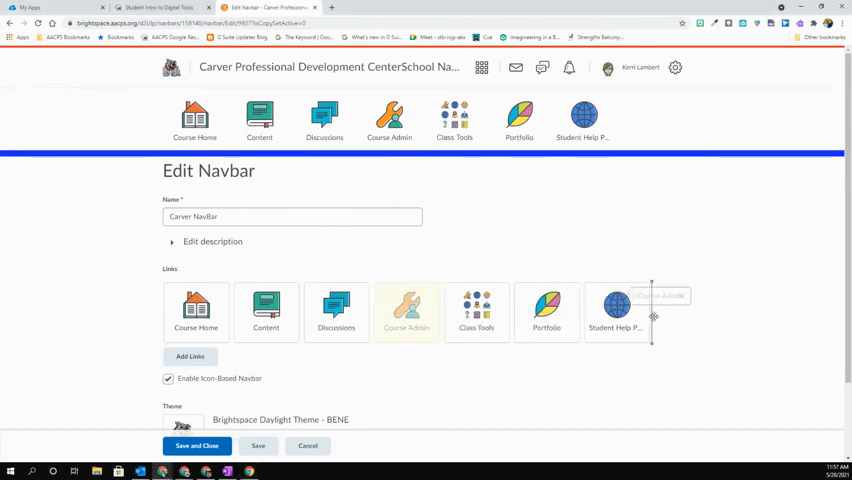
drag(406, 312, 616, 312)
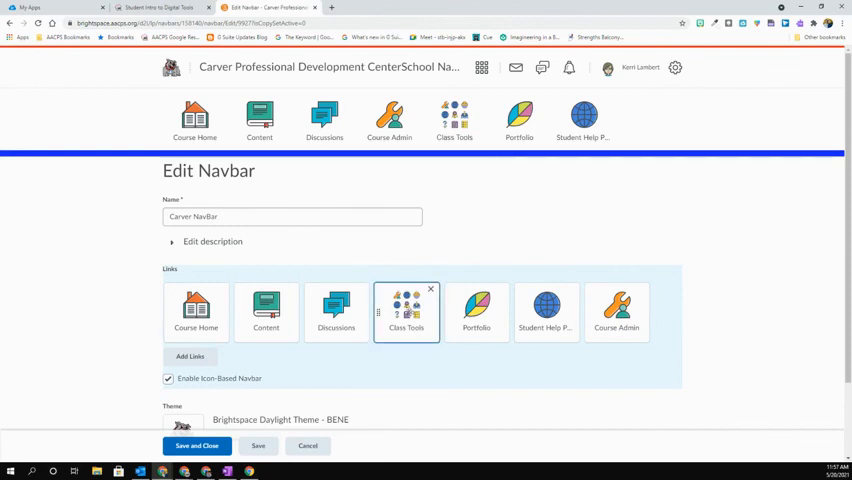
drag(406, 310, 546, 312)
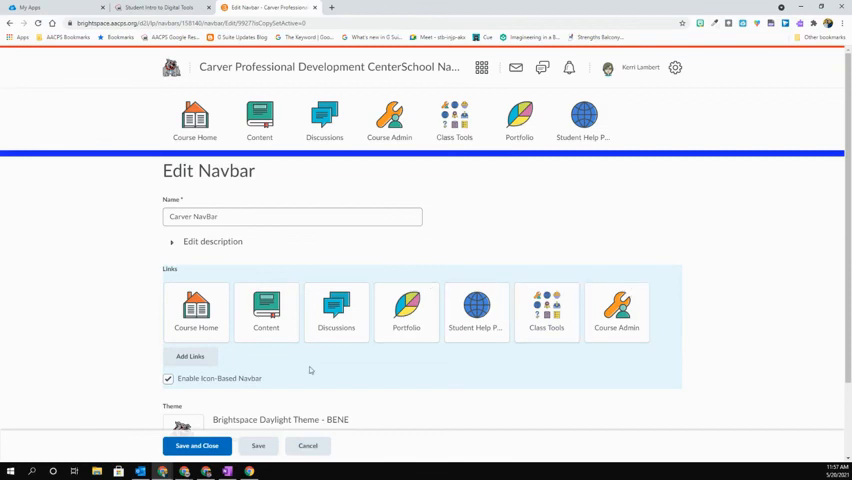
scroll(down, 3)
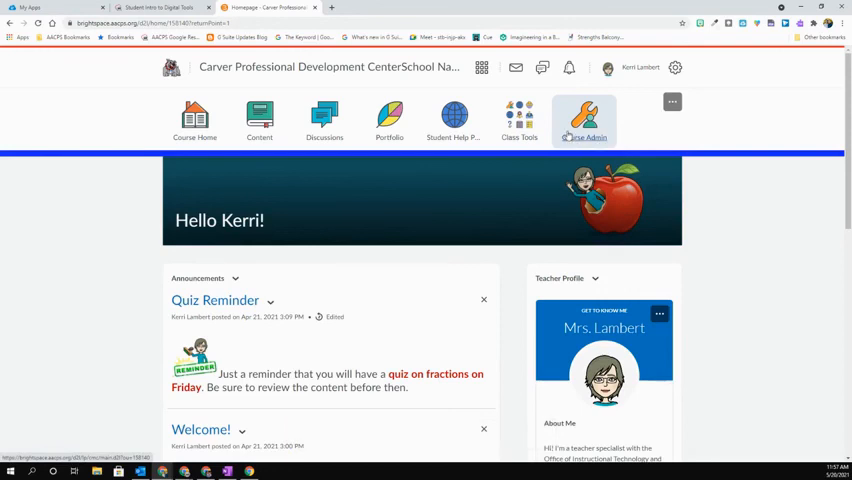
mouse_move(584, 120)
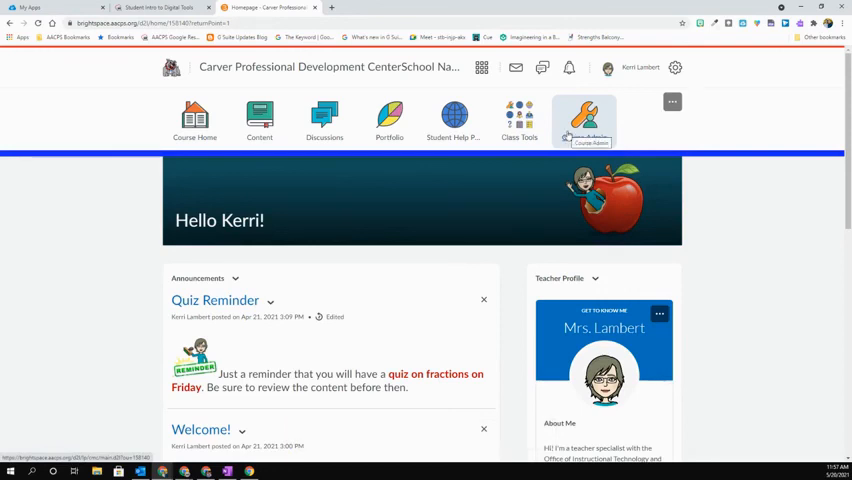